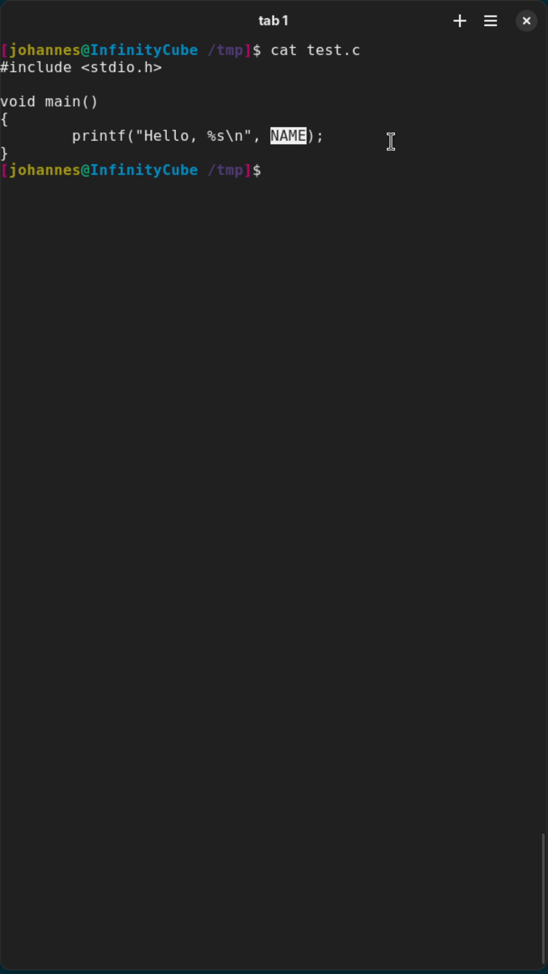
pyautogui.moveTo(257, 307)
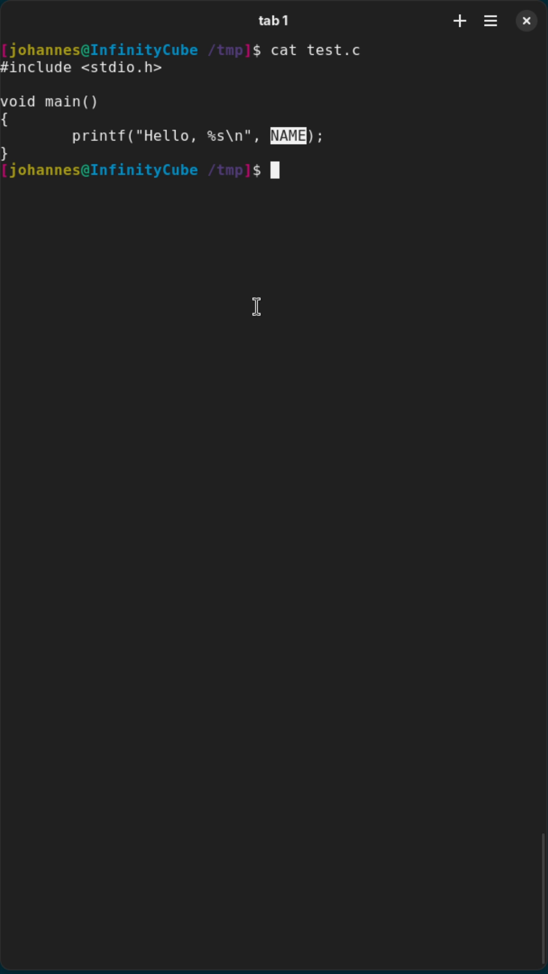
pyautogui.moveTo(71, 43)
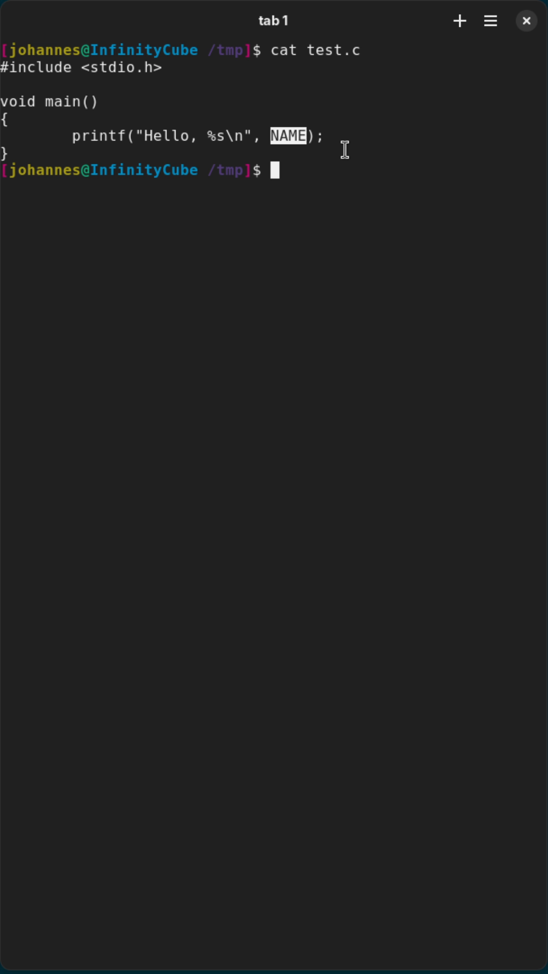
pyautogui.write('gcc test.c')
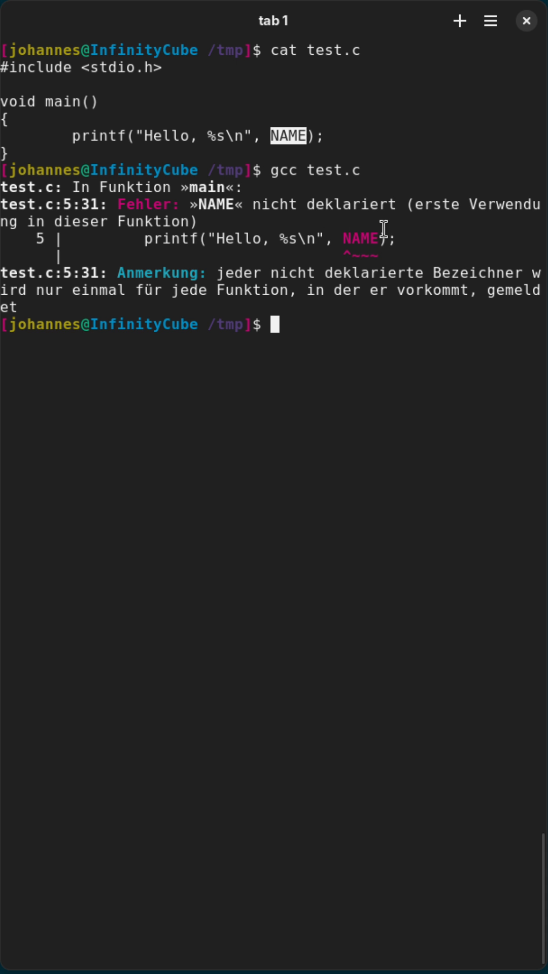
pyautogui.moveTo(293, 380)
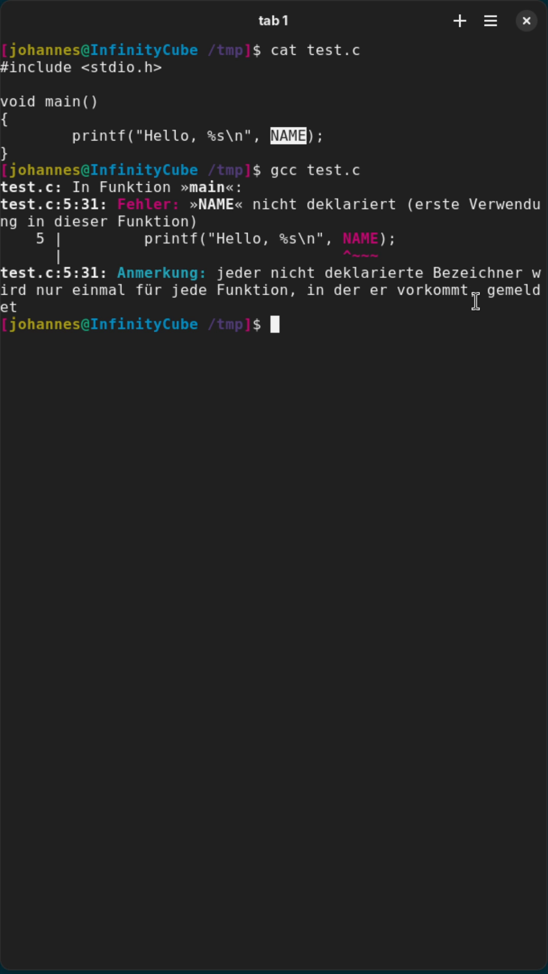
pyautogui.write('gcc test.c')
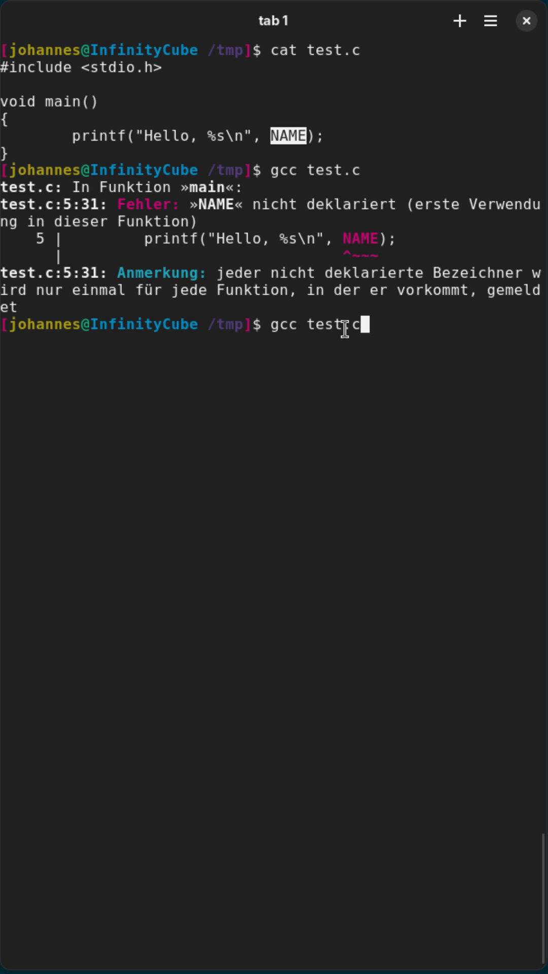
pyautogui.moveTo(433, 334)
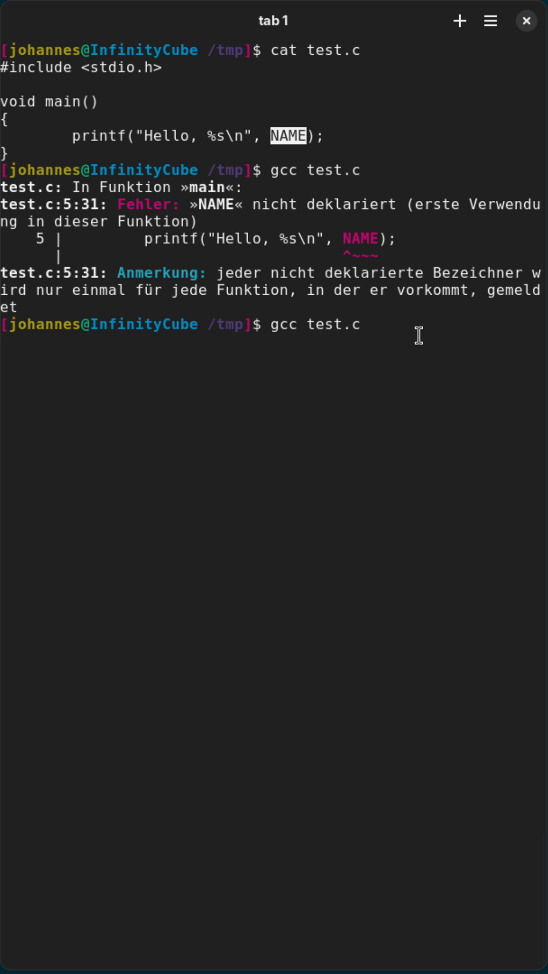
pyautogui.write('-')
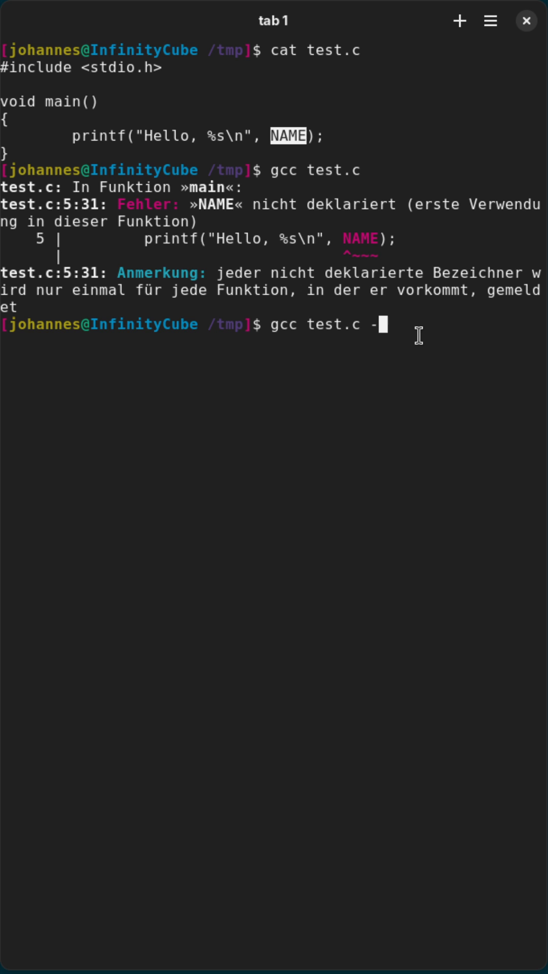
pyautogui.write('DNAME')
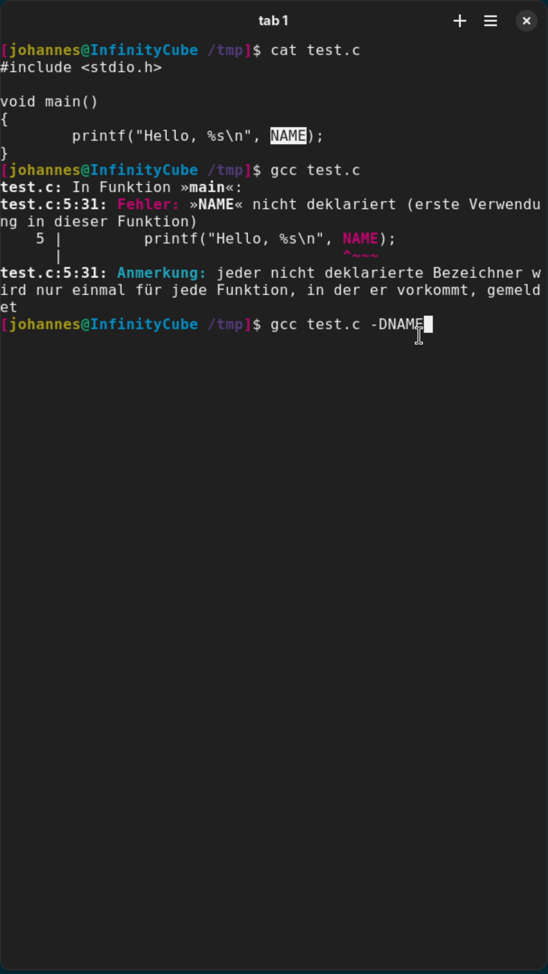
pyautogui.write('=')
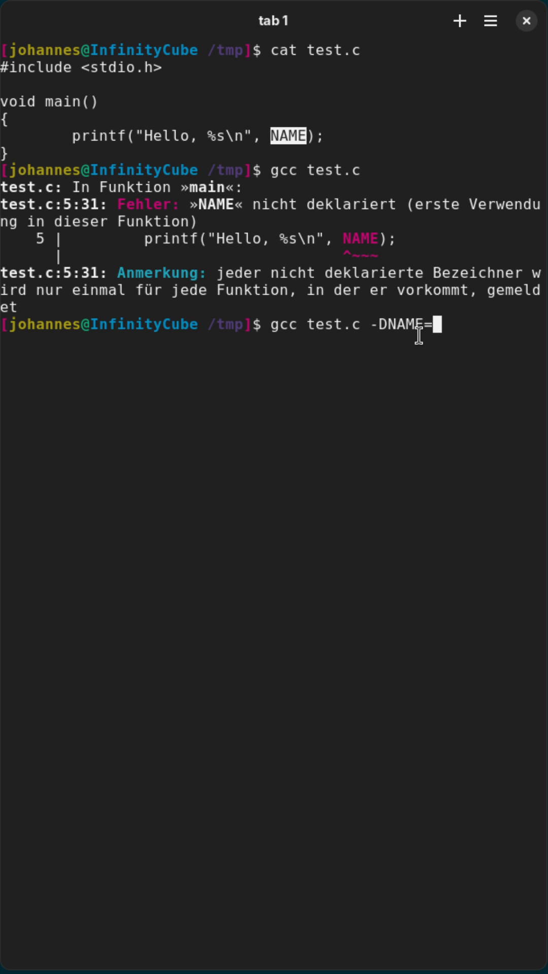
pyautogui.write('\\"Y')
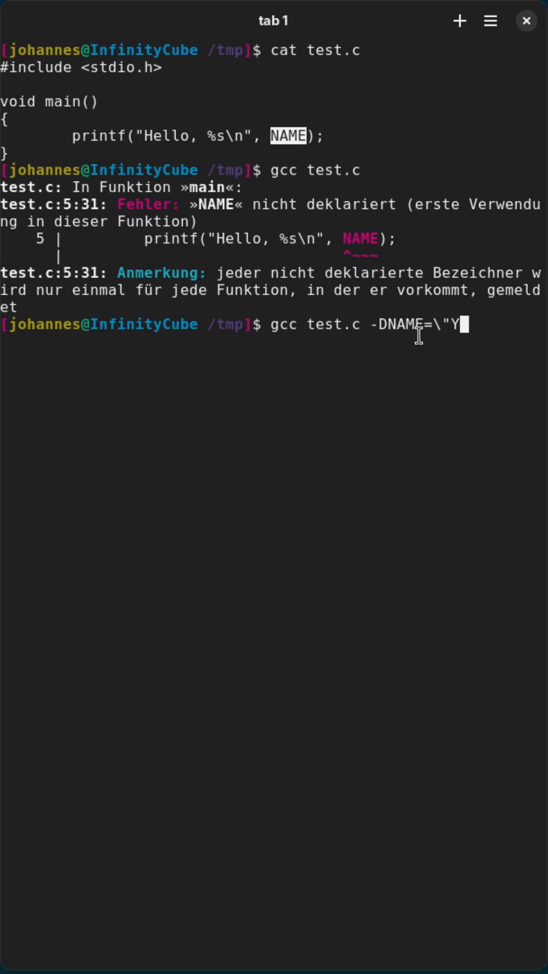
pyautogui.write('ouTube')
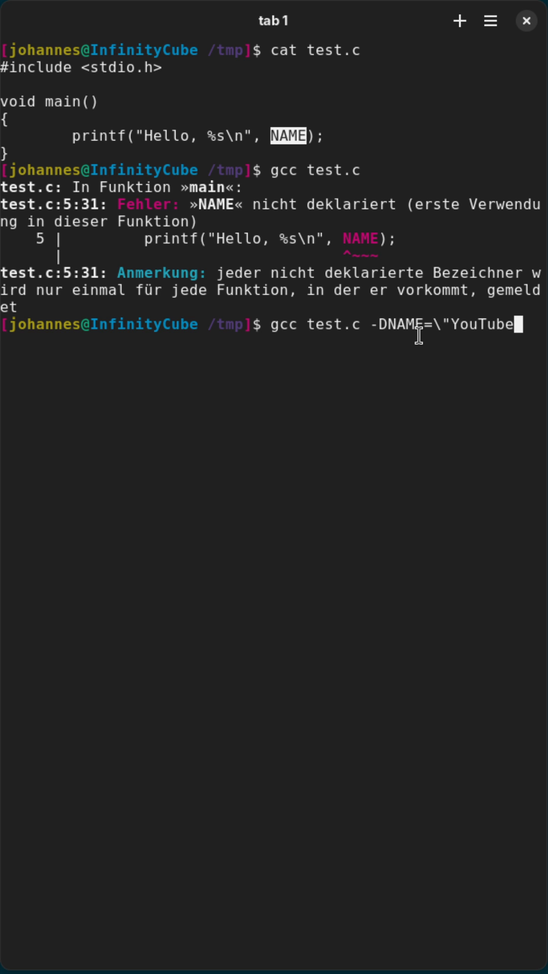
pyautogui.write('\\"')
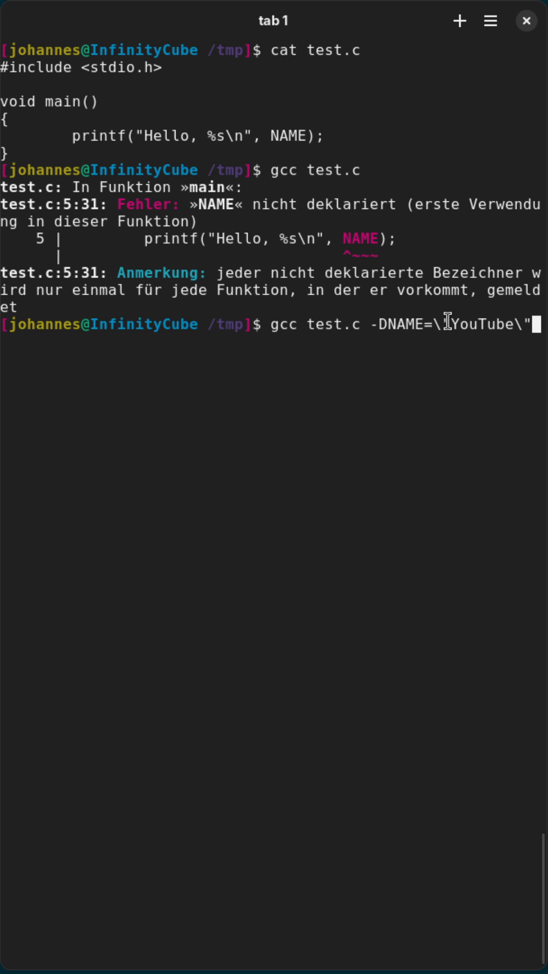
pyautogui.write('\\"')
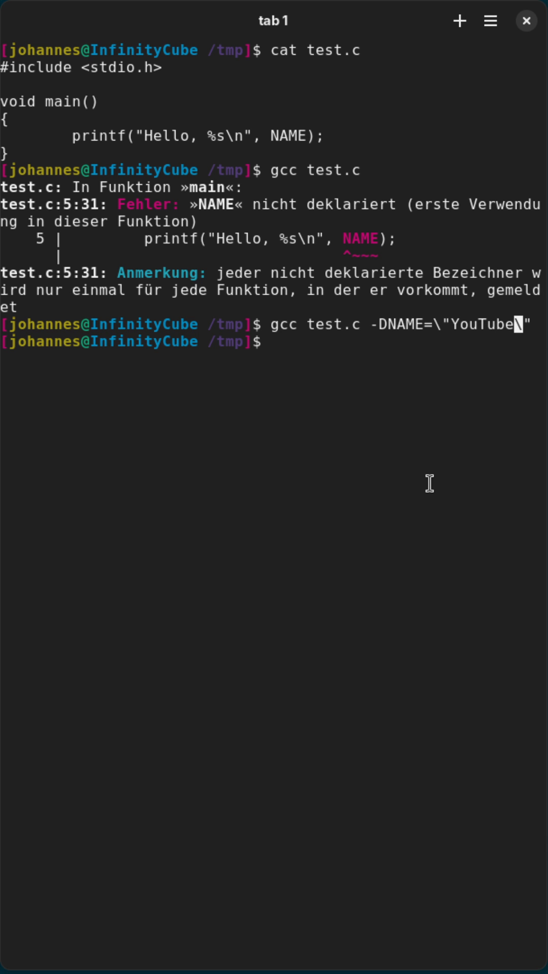
pyautogui.write('./a.out')
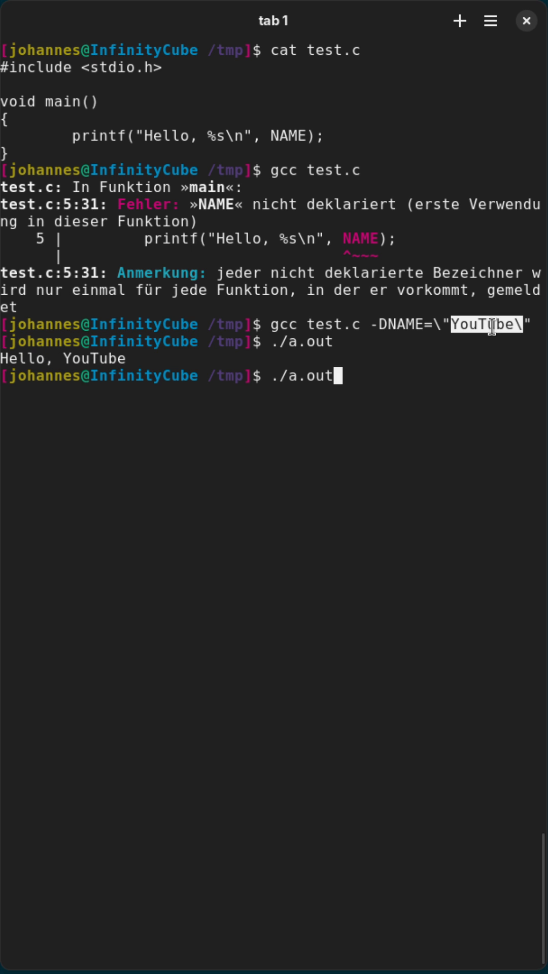
pyautogui.write('gcc test.c -DNAME=\\"Yo\\"')
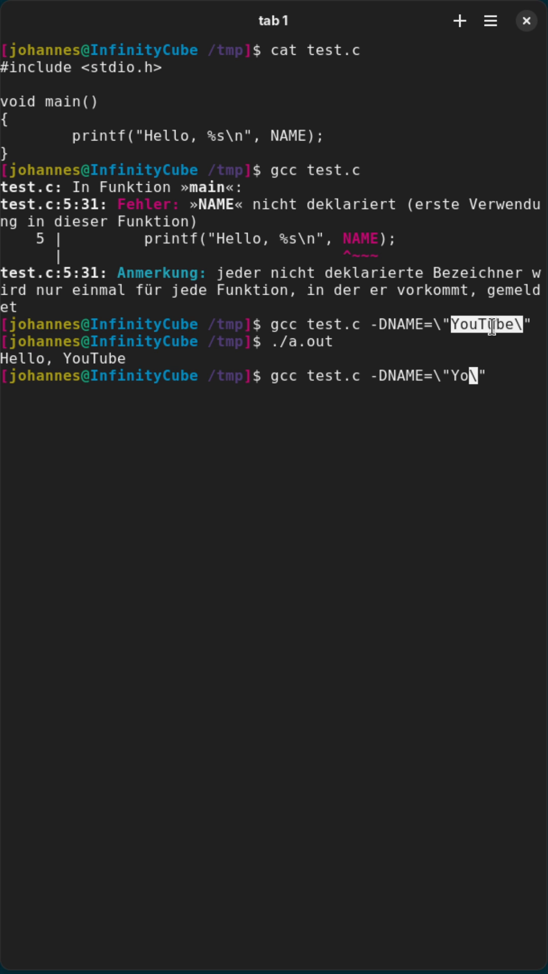